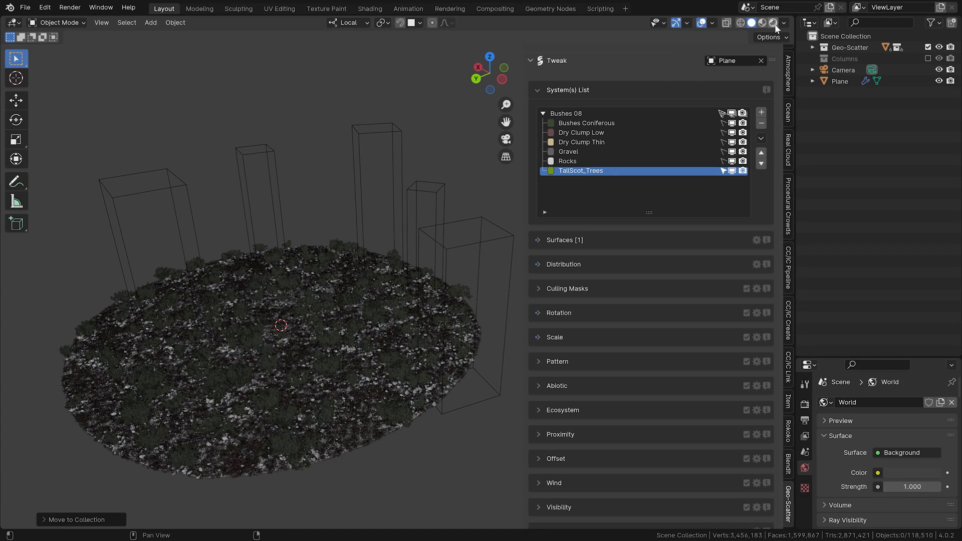
# - Switch to a rendered preview and make the Columns collection visible among the trees
pyautogui.click(762, 23)
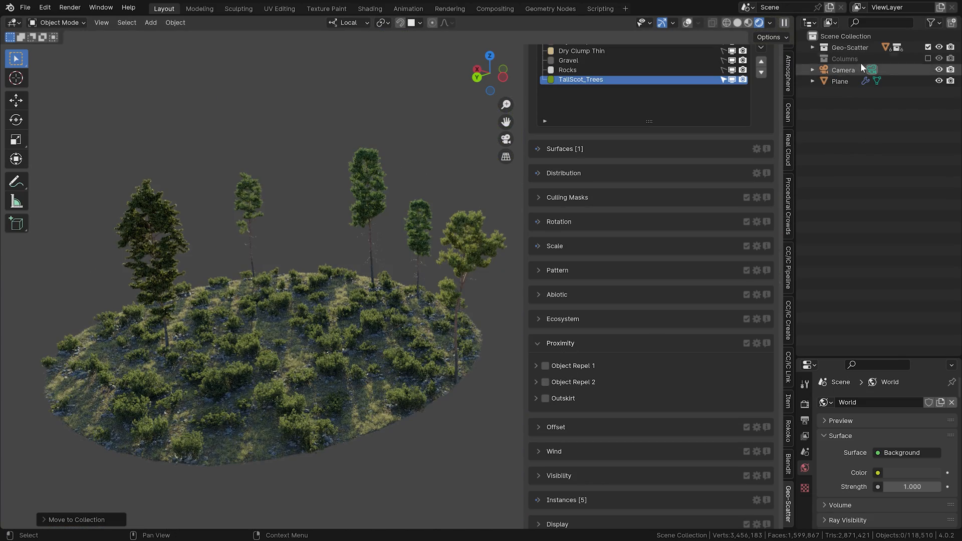
pyautogui.click(812, 58)
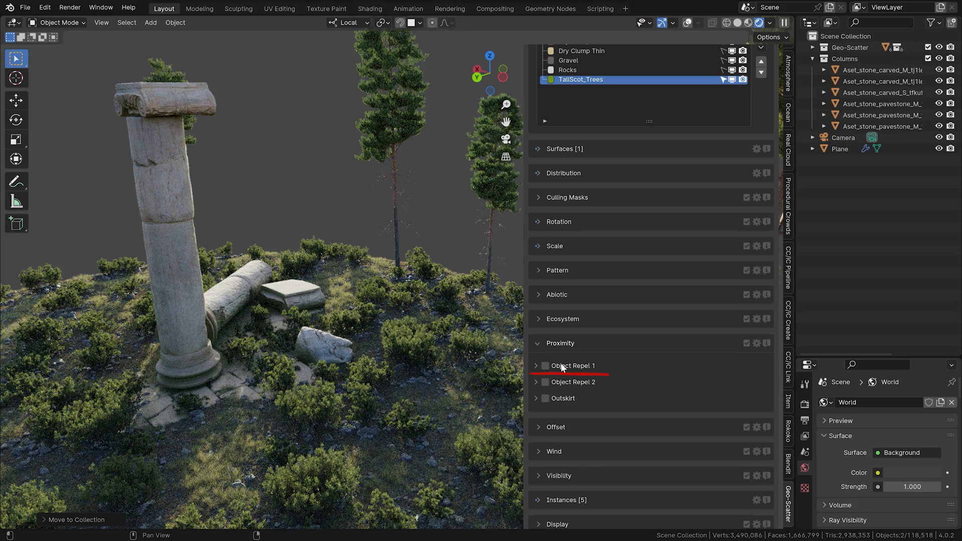
# - Enable Object Repel 1 on the Columns collection and move a duplicated column across the ground
pyautogui.click(543, 365)
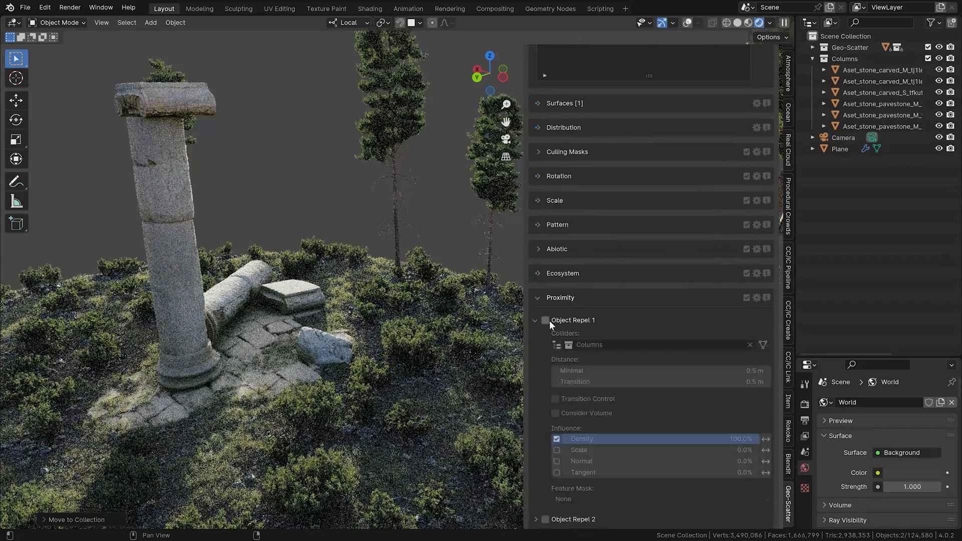
pyautogui.click(545, 320)
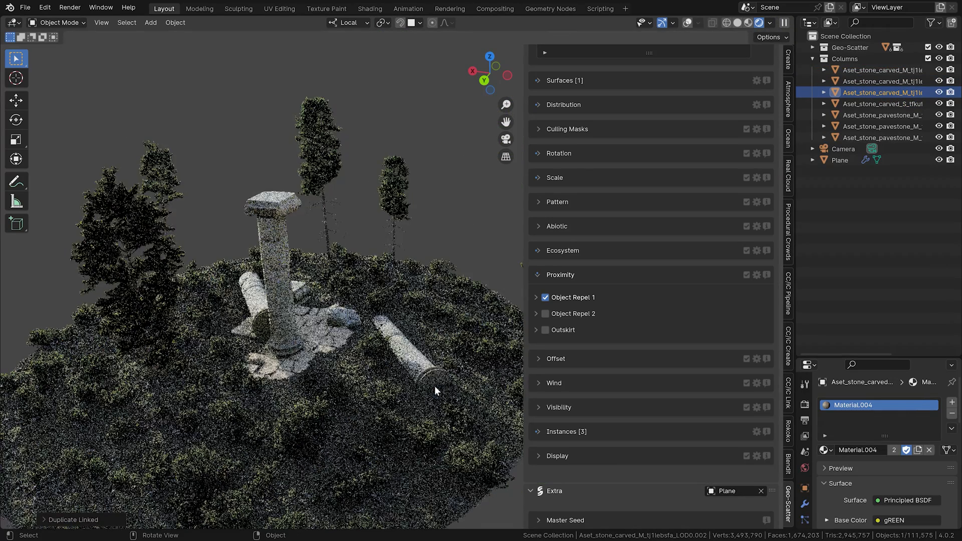
pyautogui.moveTo(436, 391); pyautogui.dragTo(480, 256)
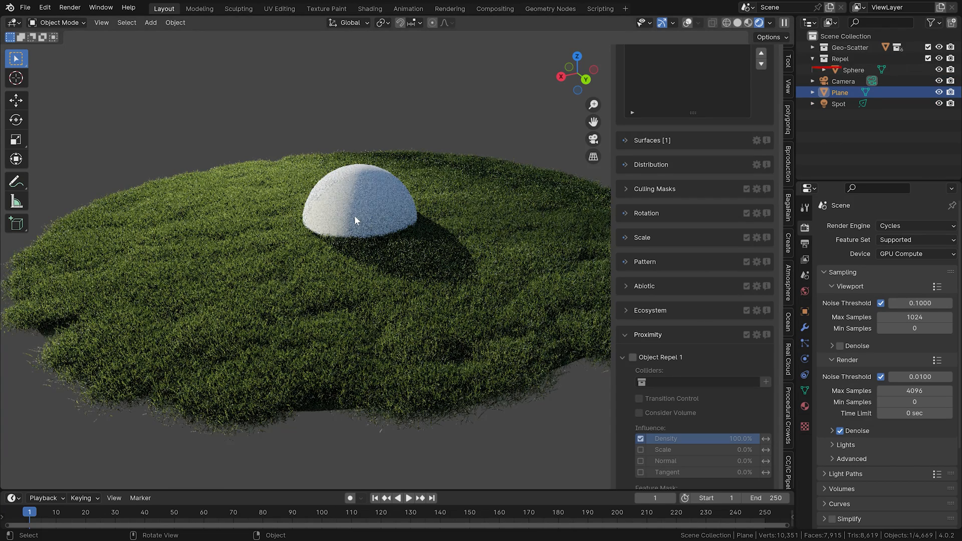
# - Select the sphere and enable Object Repel 1 with a 0.37 m minimal distance
pyautogui.click(852, 69)
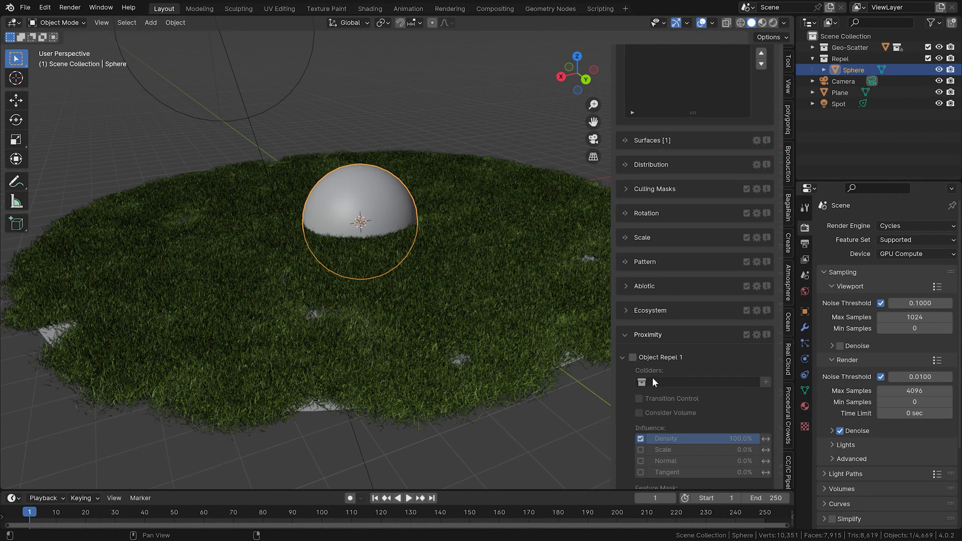
pyautogui.click(632, 357)
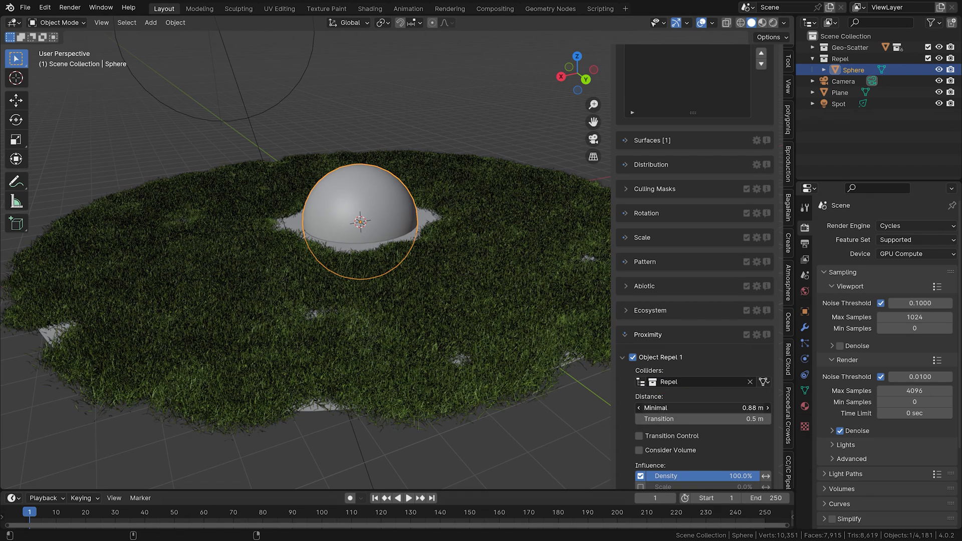
pyautogui.moveTo(699, 407); pyautogui.dragTo(638, 408)
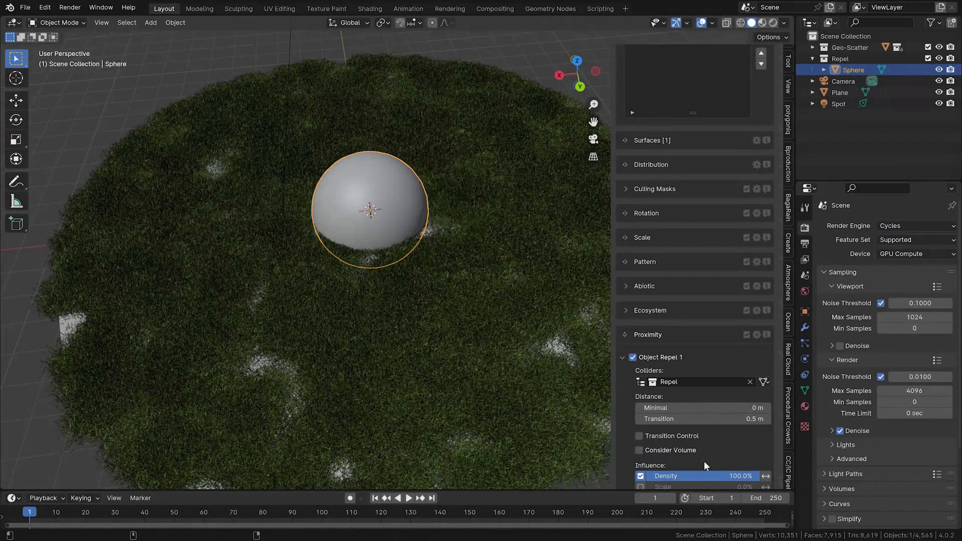
pyautogui.moveTo(370, 208); pyautogui.dragTo(393, 205)
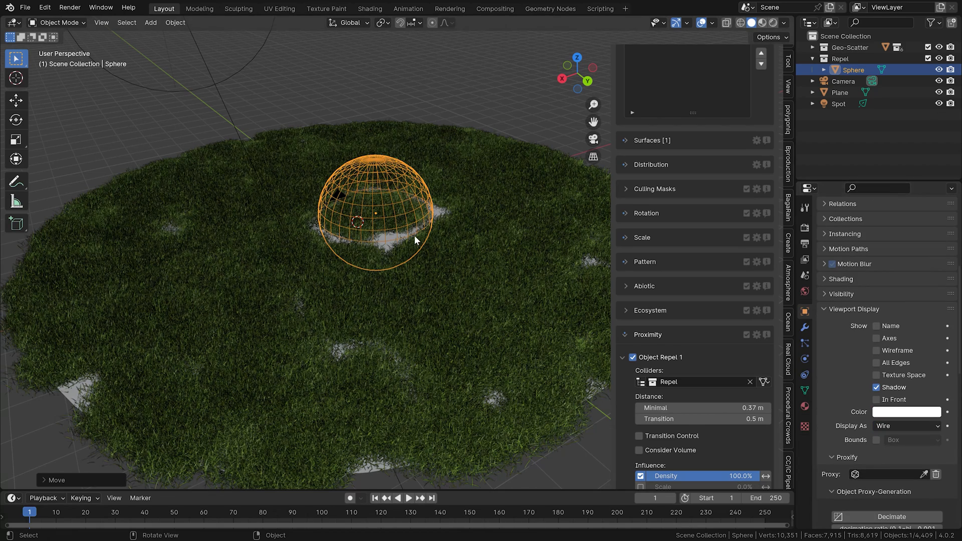
pyautogui.moveTo(411, 238)
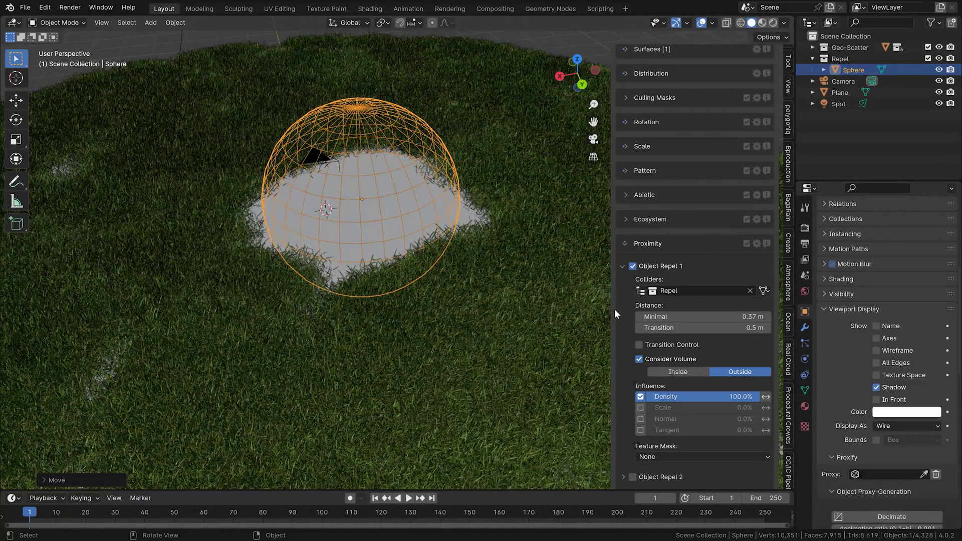
# - Disable the sphere's Density influence so it stops removing grass
pyautogui.click(641, 407)
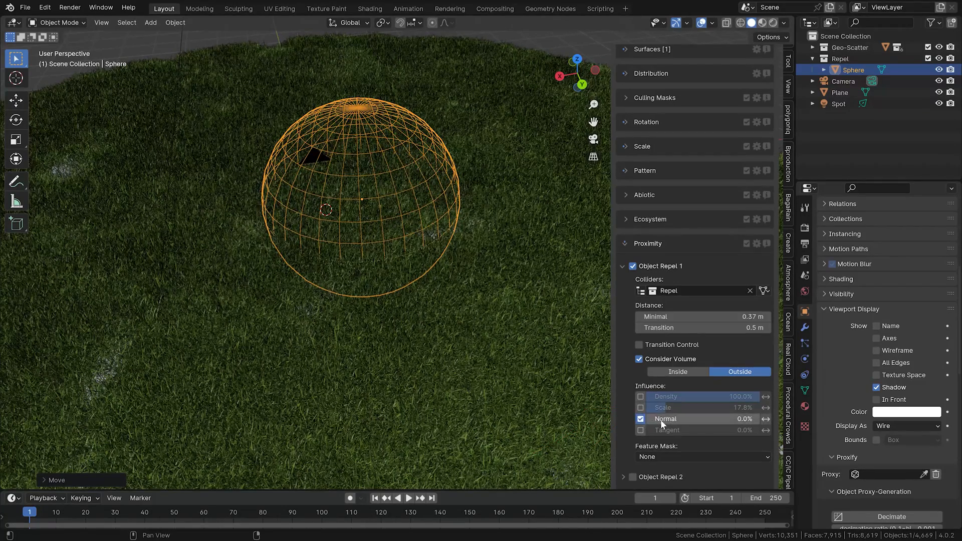
# - Raise normal influence, enable tangent influence at 36%, and move the sphere across the grass
pyautogui.moveTo(675, 418); pyautogui.dragTo(736, 418)
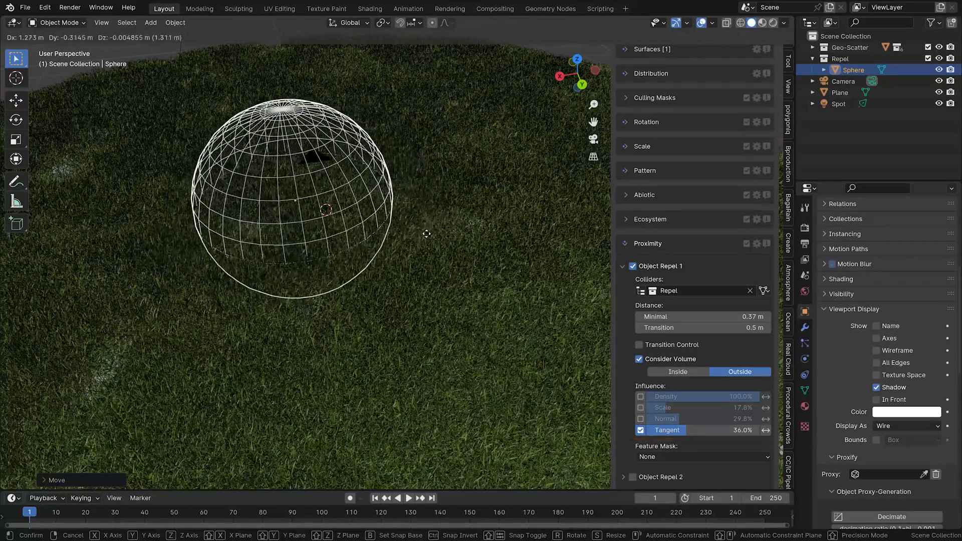
pyautogui.click(506, 254)
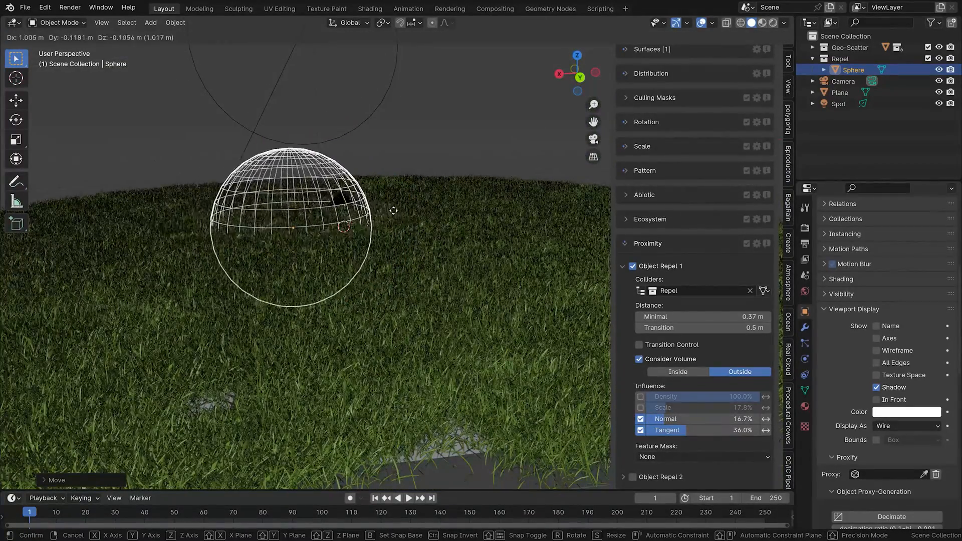
pyautogui.moveTo(393, 211); pyautogui.dragTo(351, 213)
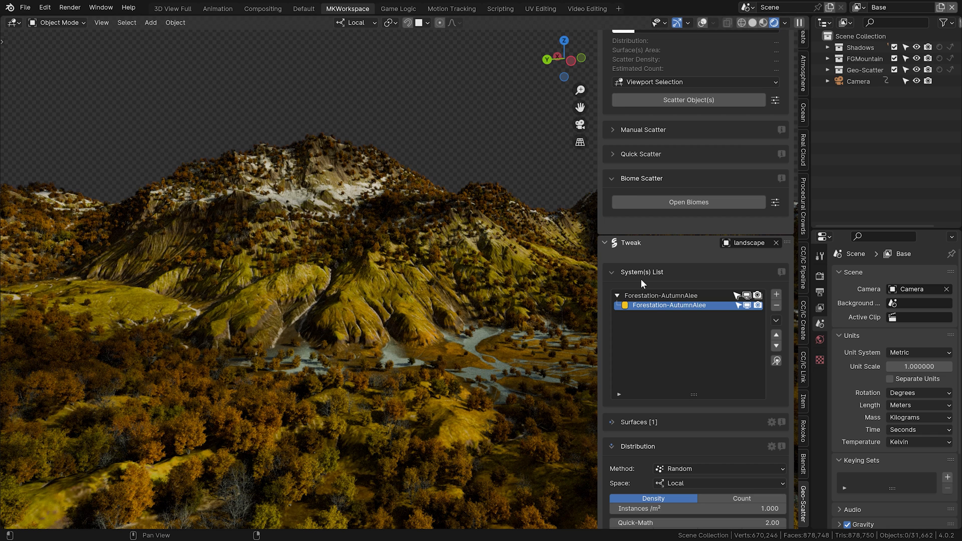
pyautogui.moveTo(642, 274)
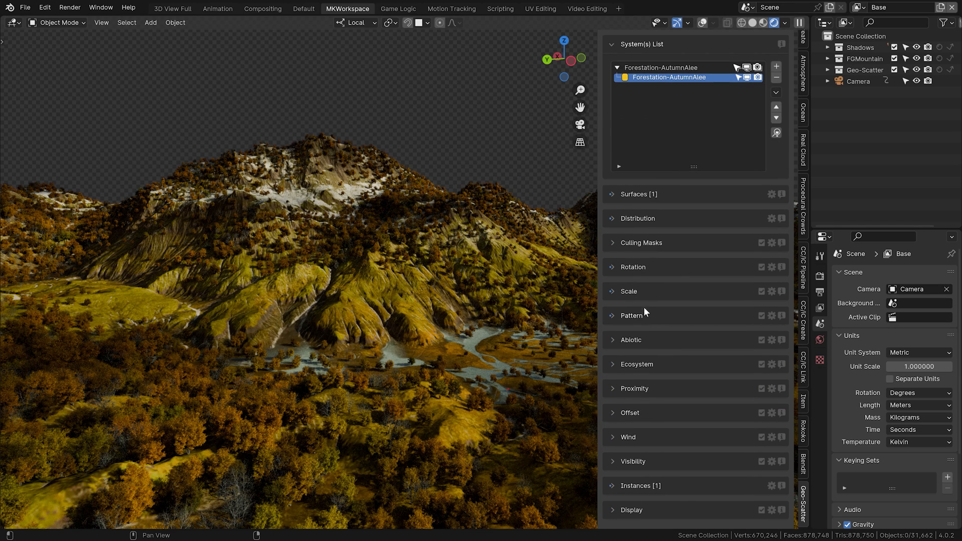
# - Expand the Abiotic rules and switch on the Slope filter for the autumn forestation
pyautogui.click(629, 339)
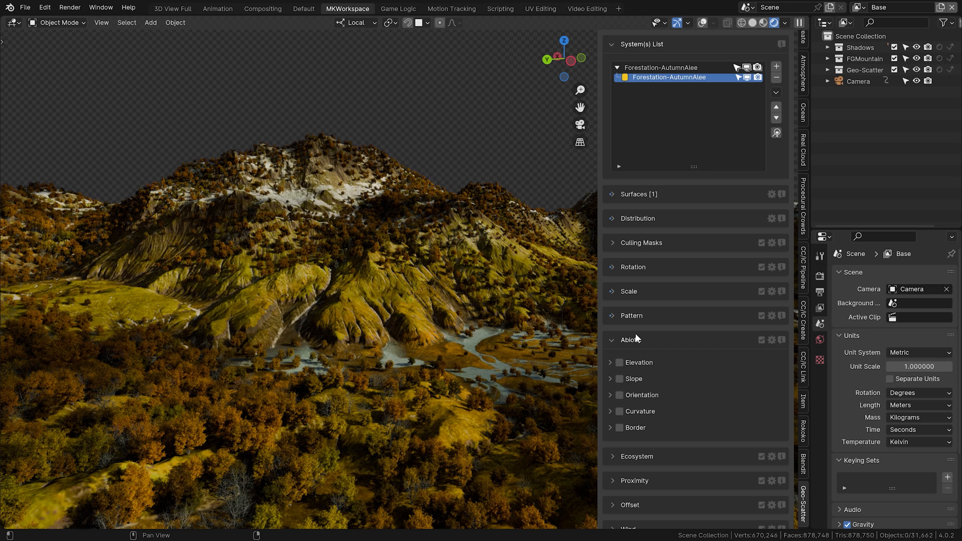
pyautogui.click(620, 333)
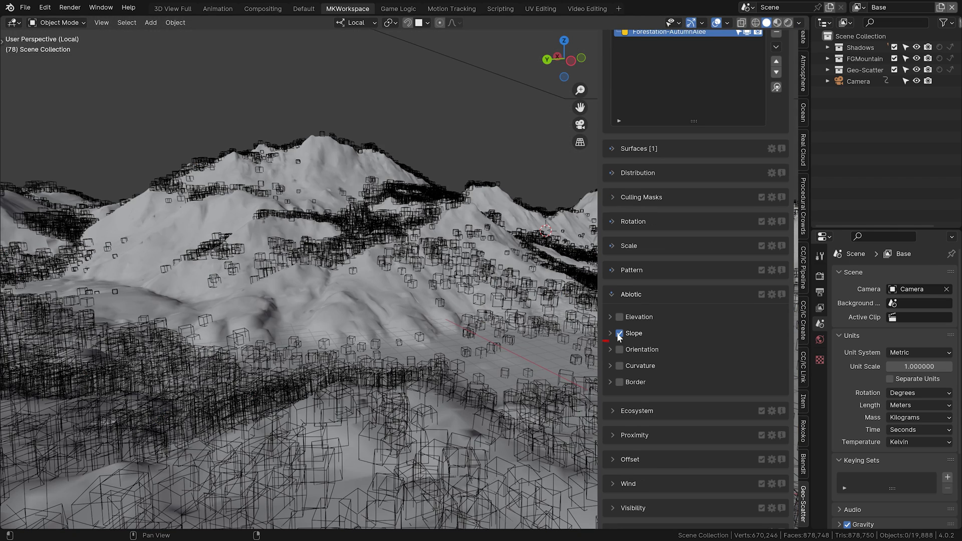
# - Review the Slope rule's 25° maximum, then switch the slope rule off
pyautogui.click(619, 333)
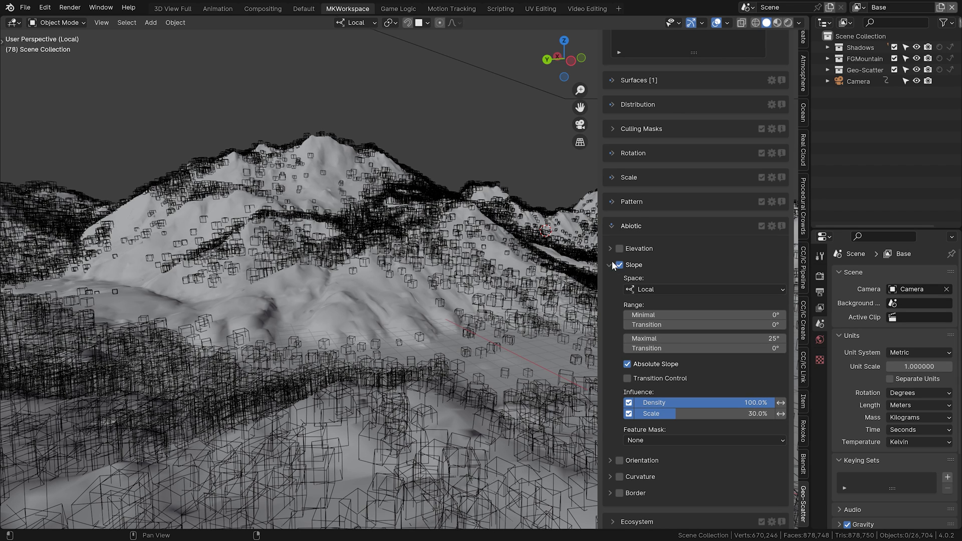
pyautogui.click(610, 265)
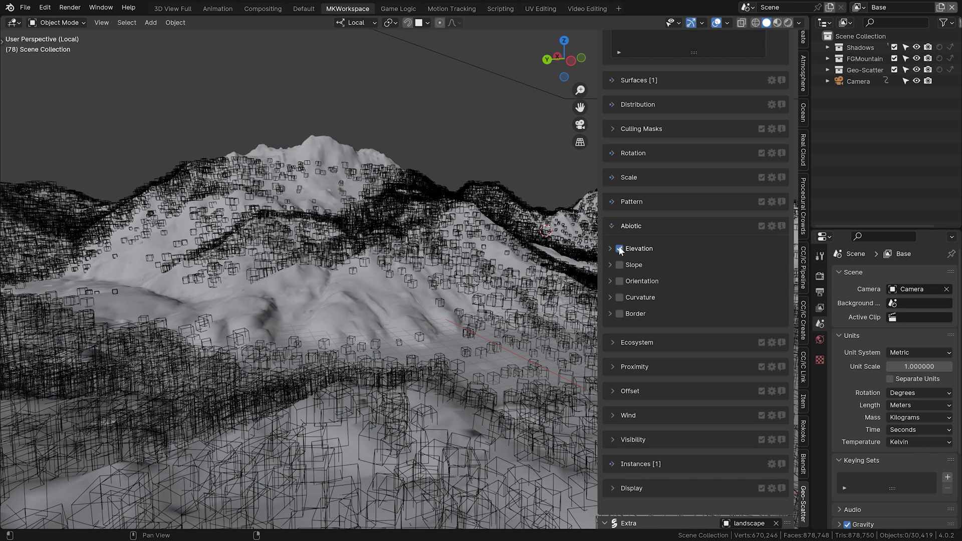
# - Switch off the Elevation rule so trees follow curvature instead
pyautogui.click(609, 248)
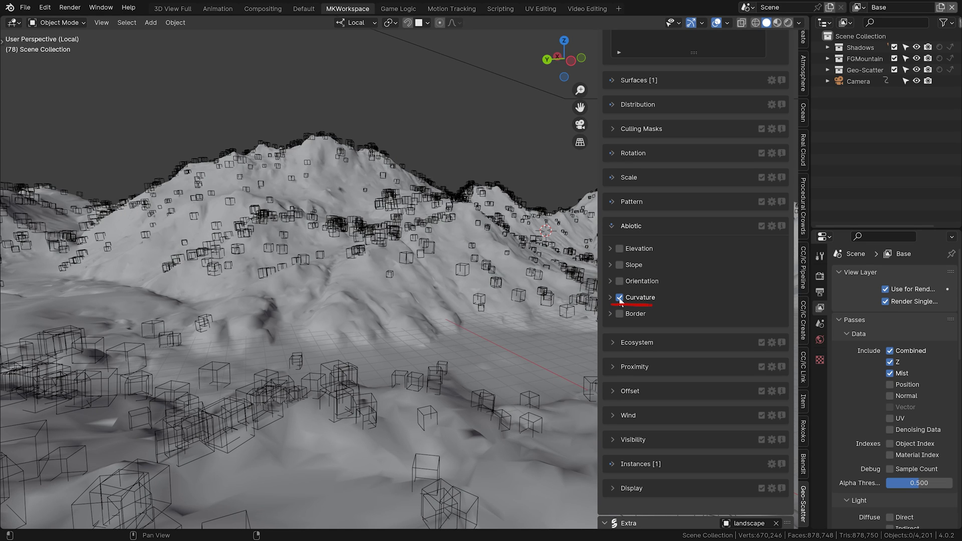
# - Set the Curvature method to Convex, add the Elevation rule, and change viewport shading
pyautogui.click(620, 297)
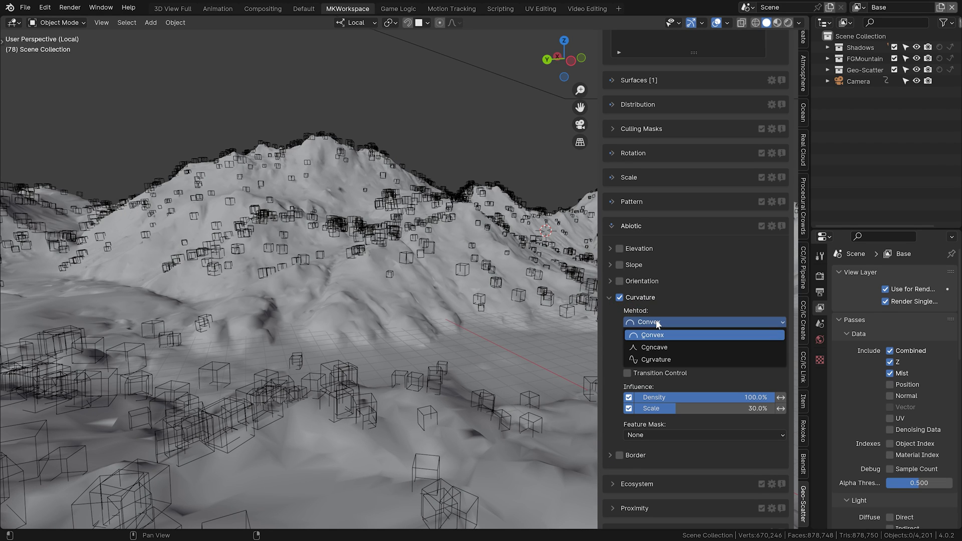
pyautogui.click(656, 346)
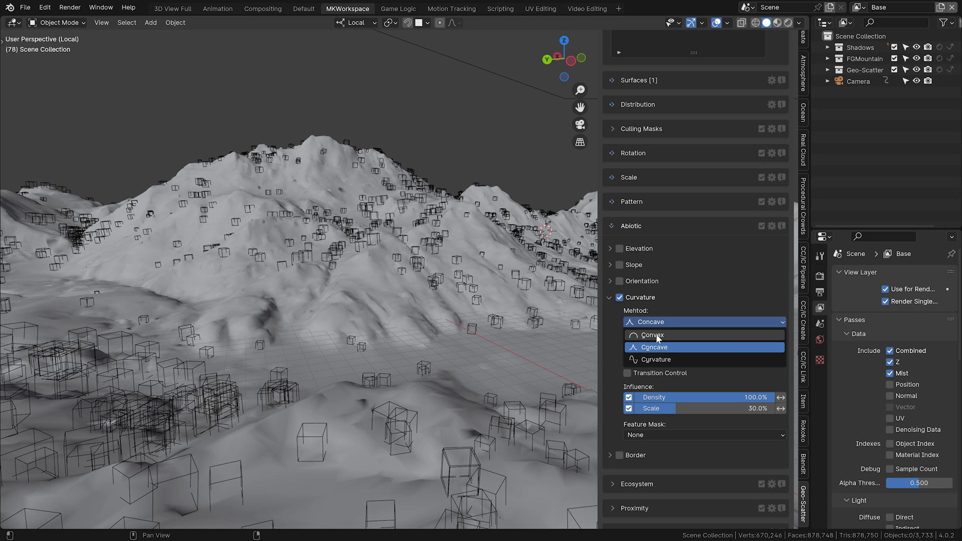
pyautogui.click(651, 335)
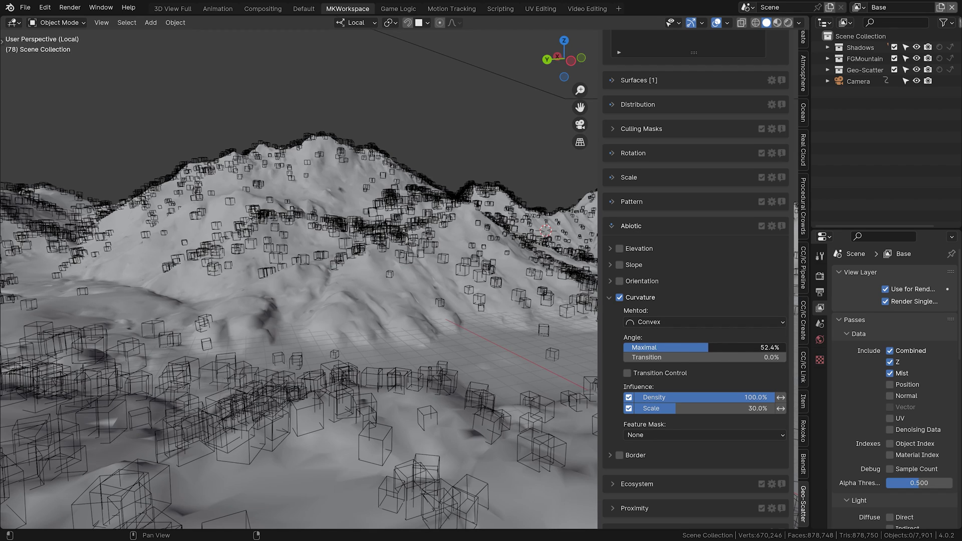
pyautogui.click(620, 248)
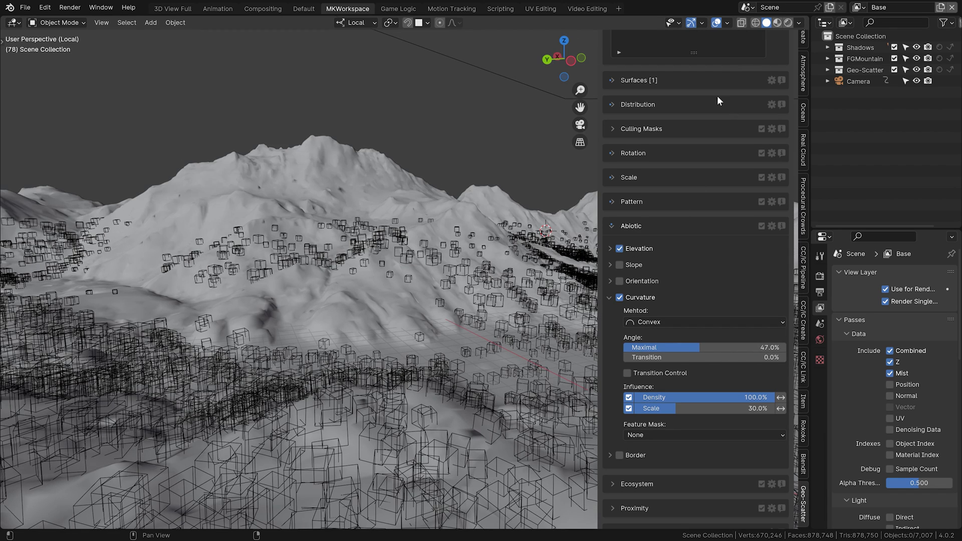
pyautogui.click(775, 22)
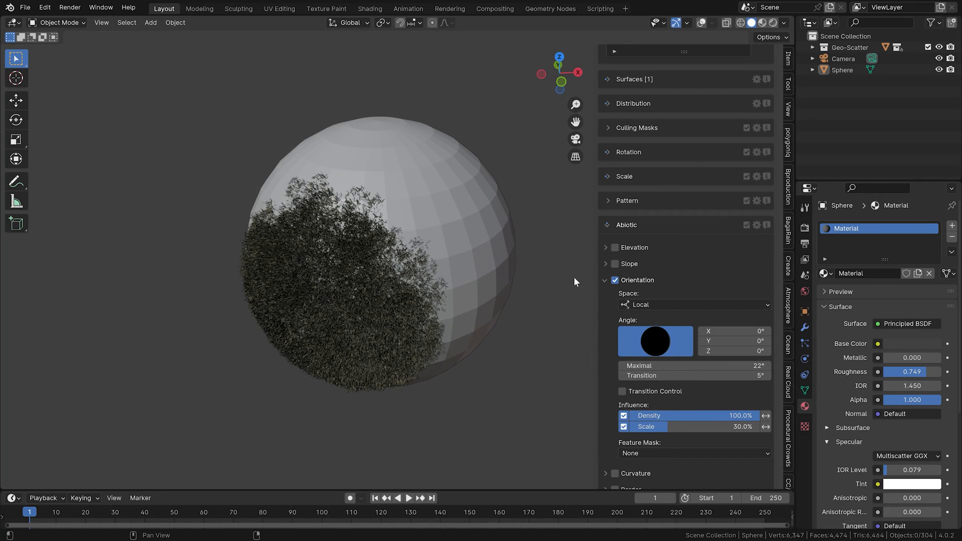
# - Preview the textured mountain in Rendered shading and display the color_4k.bmp texture image
pyautogui.click(347, 8)
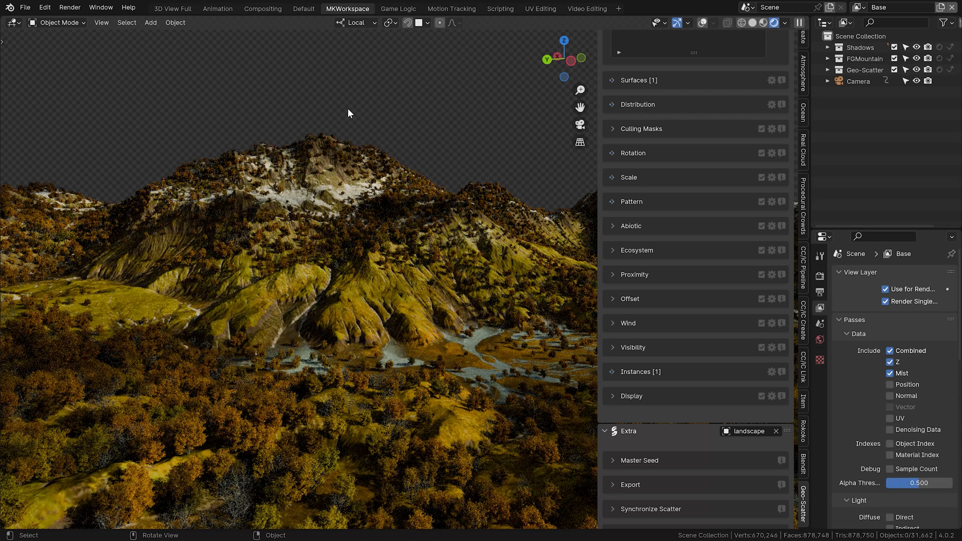
pyautogui.click(10, 22)
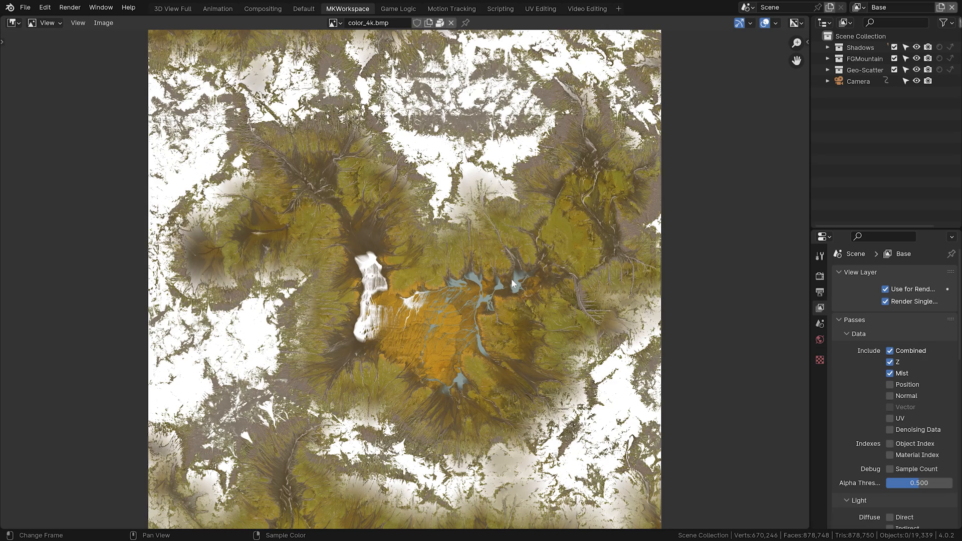
pyautogui.moveTo(522, 282)
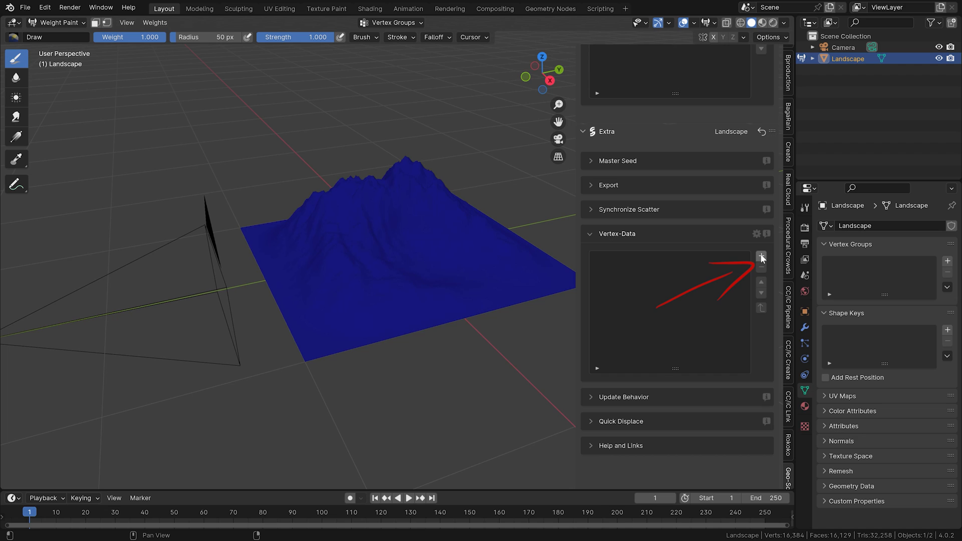
# - Generate Curvature and Watershed weight maps on the landscape from the Vertex-Data generator list
pyautogui.click(761, 256)
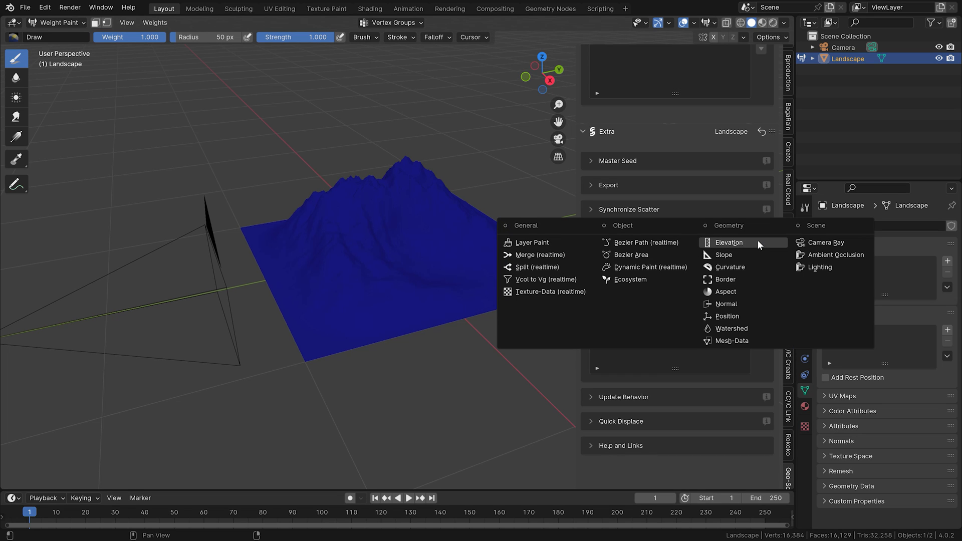
pyautogui.click(729, 242)
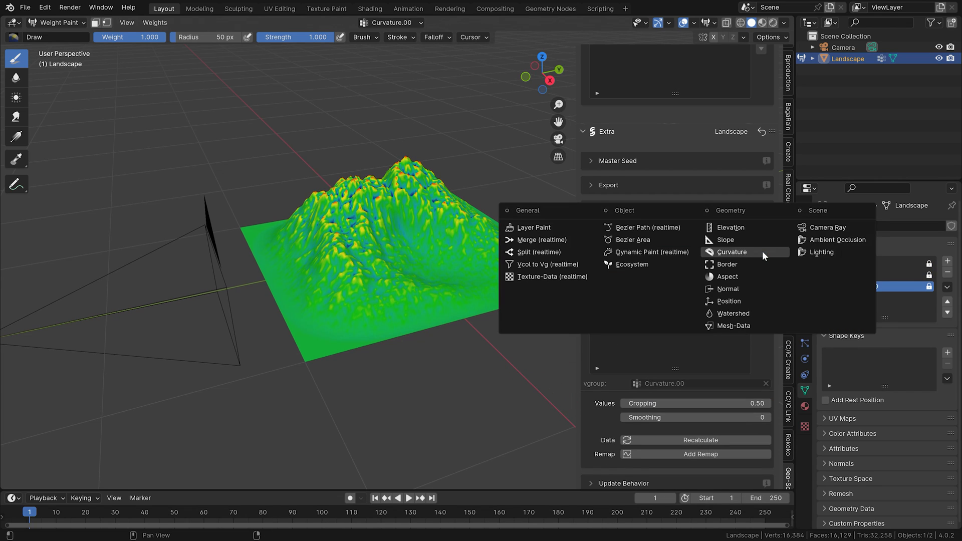
pyautogui.moveTo(733, 313)
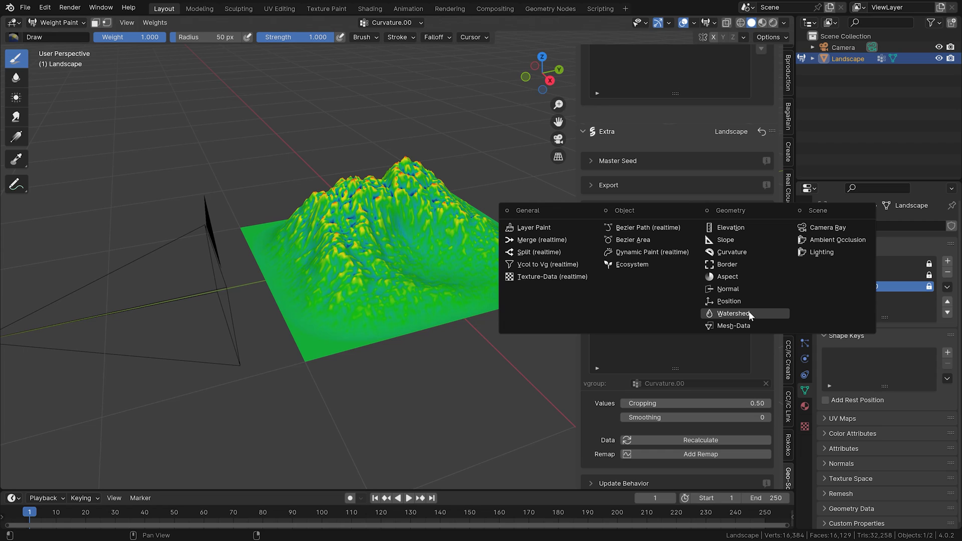
pyautogui.click(732, 314)
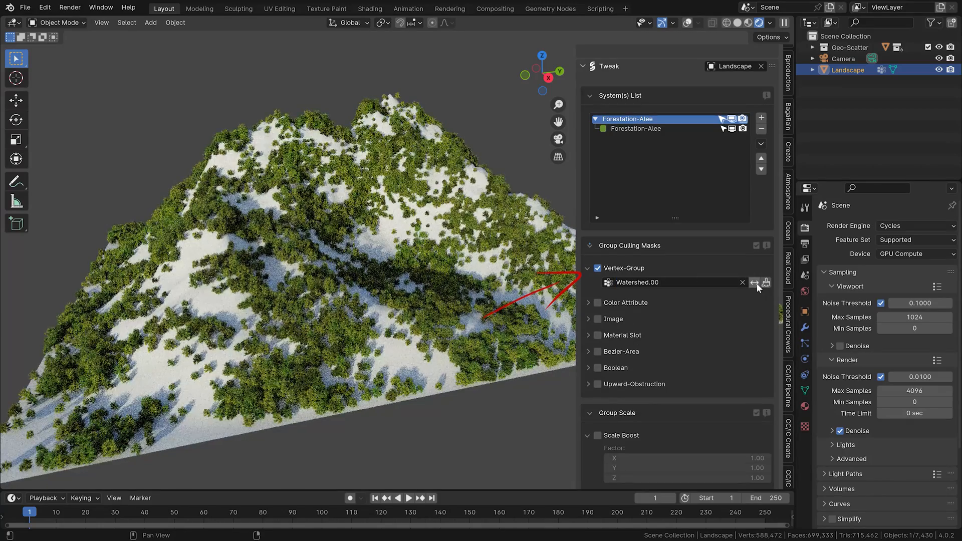
# - Reverse the Watershed.00 vertex-group culling mask on the forest scatter
pyautogui.click(638, 282)
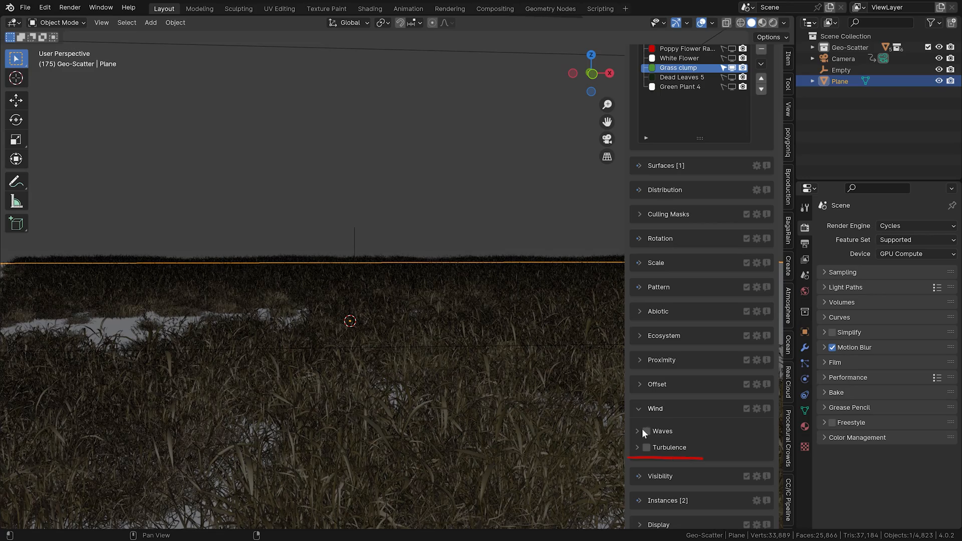
# - Enable Waves wind on the Grass clump and adjust its animation speed
pyautogui.click(646, 430)
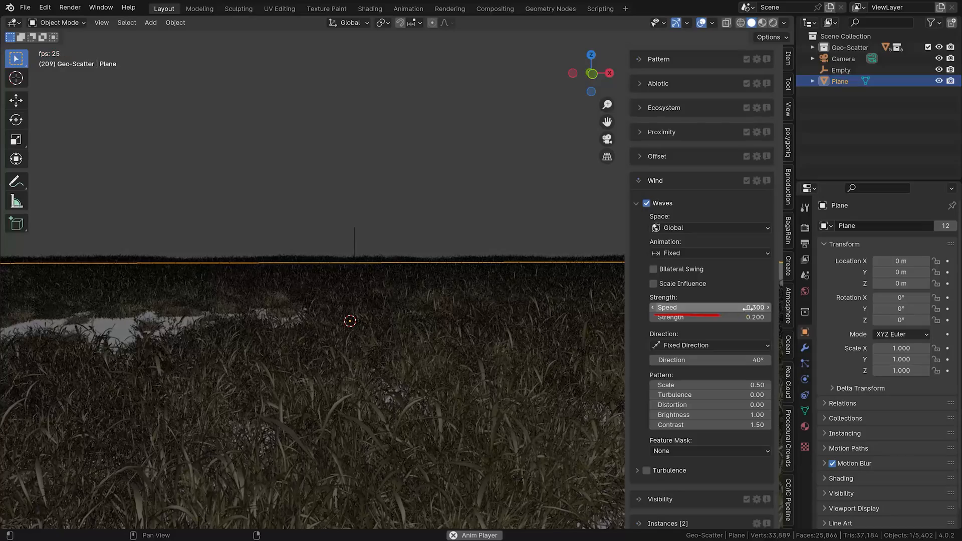
pyautogui.moveTo(687, 316); pyautogui.dragTo(755, 317)
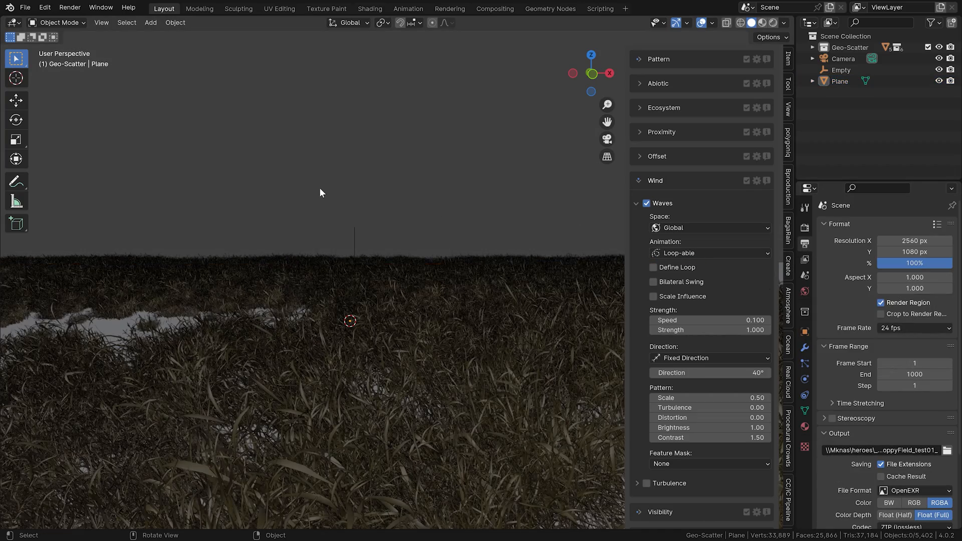
# - Play the wind animation and switch on Turbulence wind for the grass
pyautogui.click(805, 243)
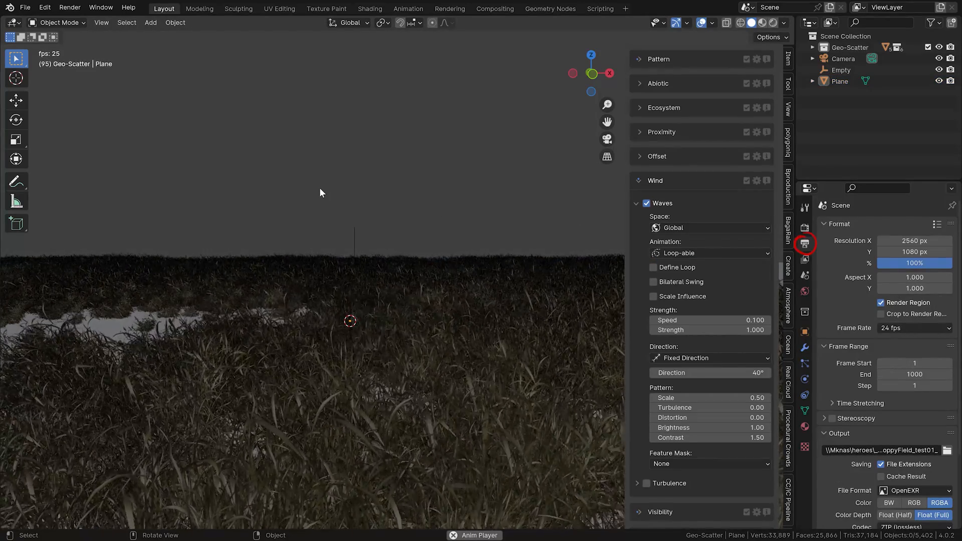
pyautogui.click(653, 267)
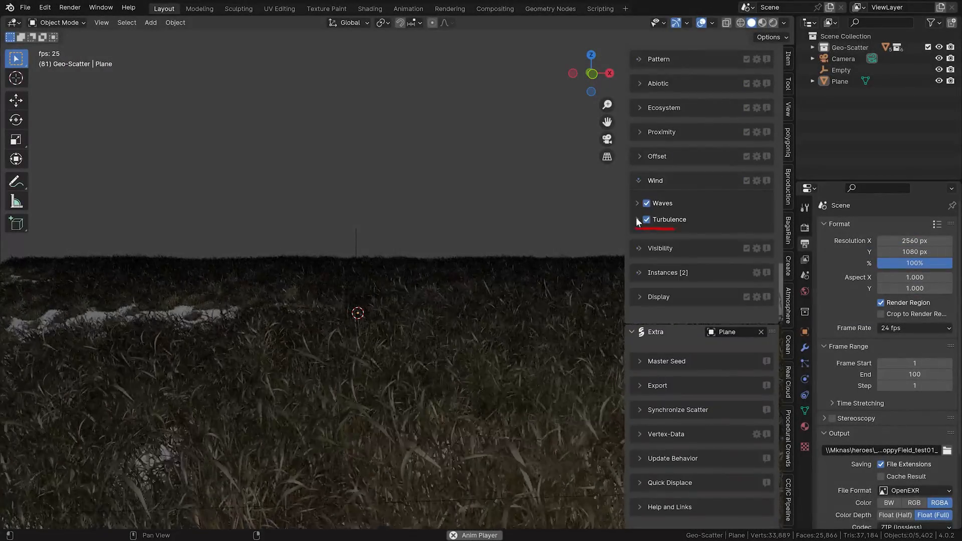
# - Toggle Waves off and back on while expanding the Turbulence wind settings
pyautogui.click(646, 203)
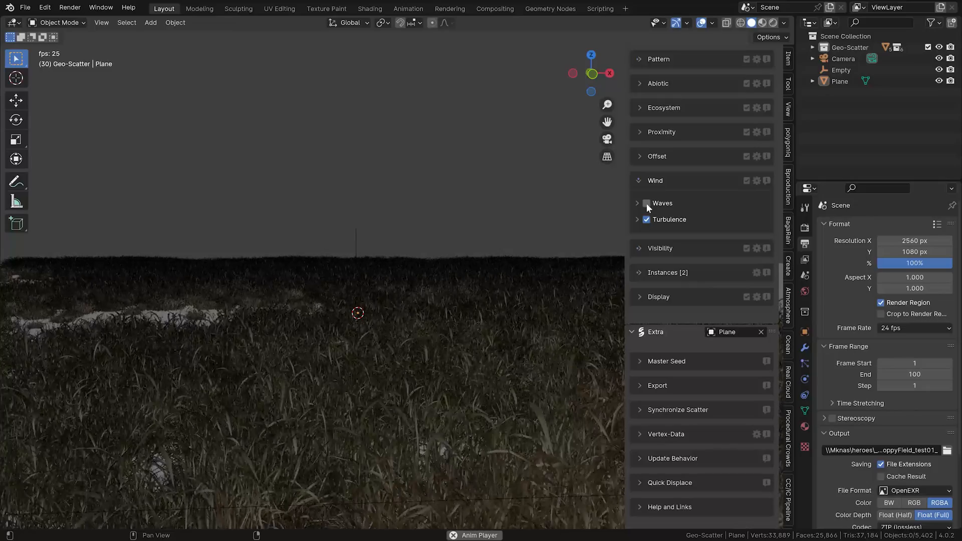
pyautogui.click(637, 219)
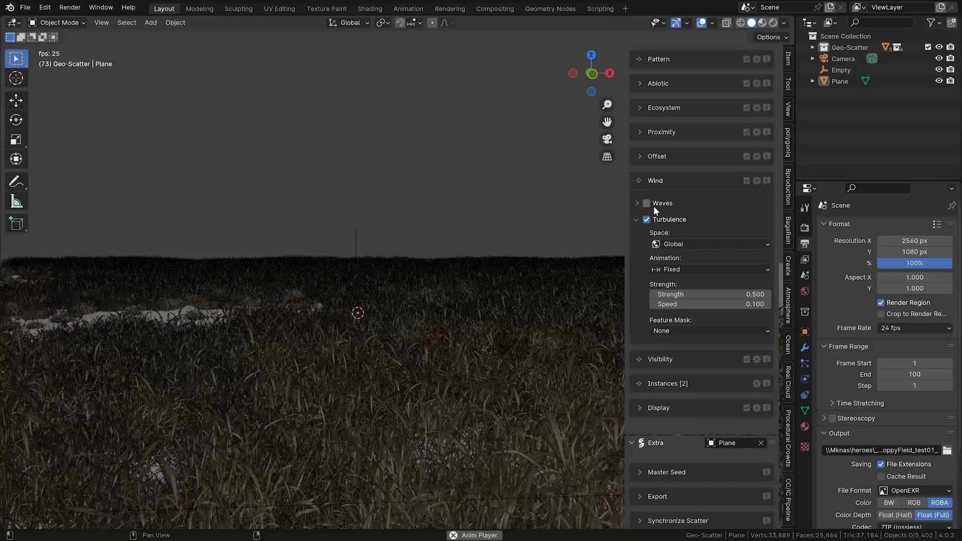
pyautogui.click(646, 203)
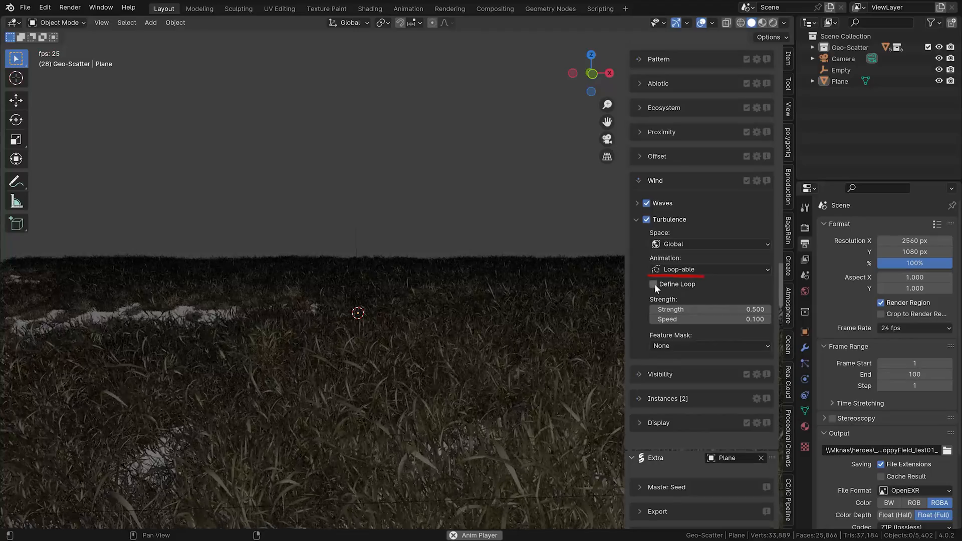
# - Define an explicit 0-100 loop for turbulence and choose which scatter systems receive the wind
pyautogui.click(653, 284)
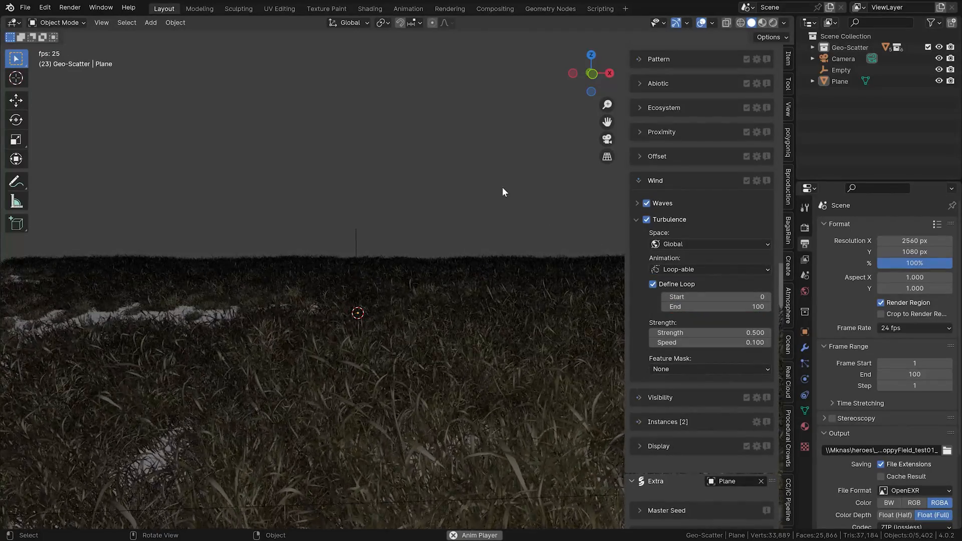
pyautogui.click(757, 180)
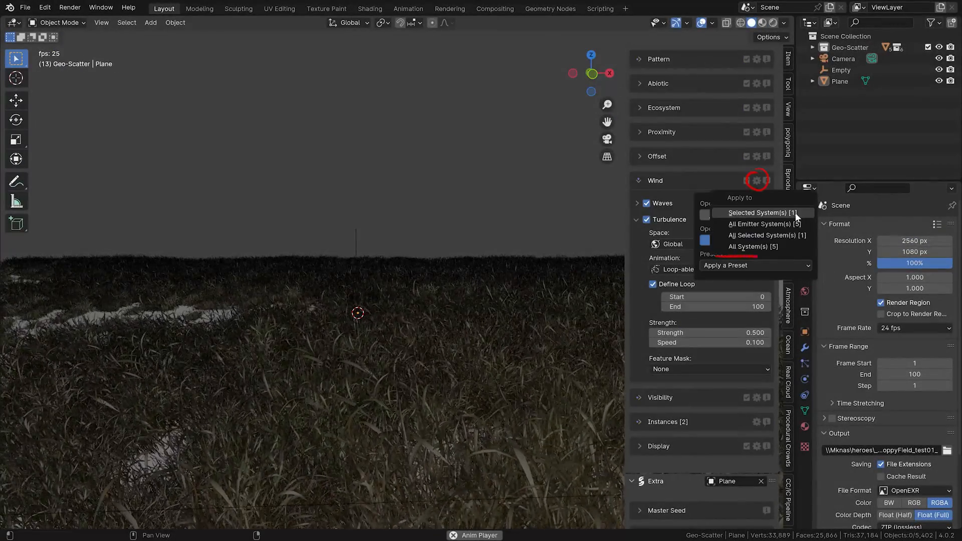